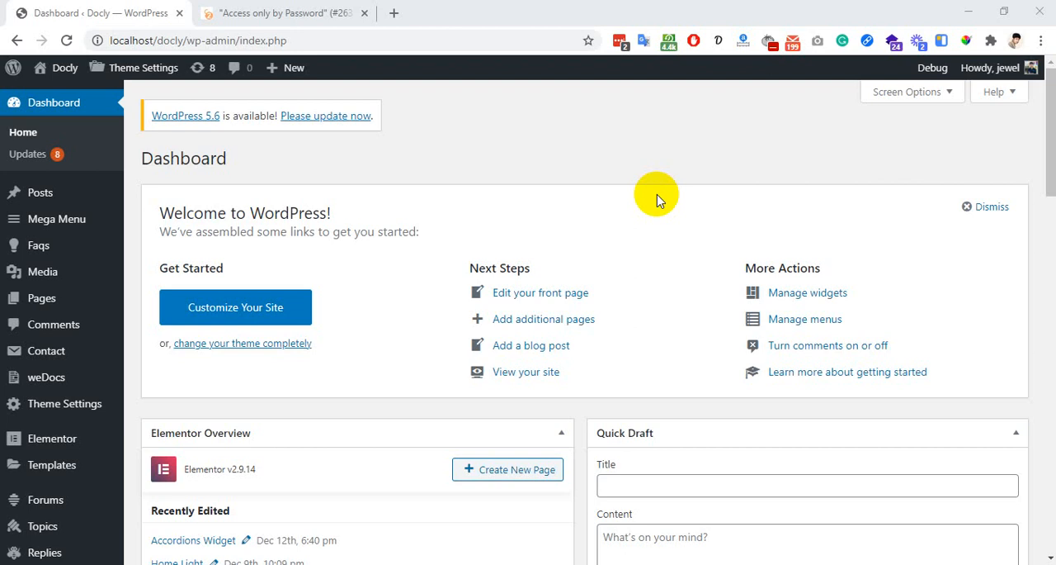
{"action": "mouse_move", "coordinate": [201, 400]}
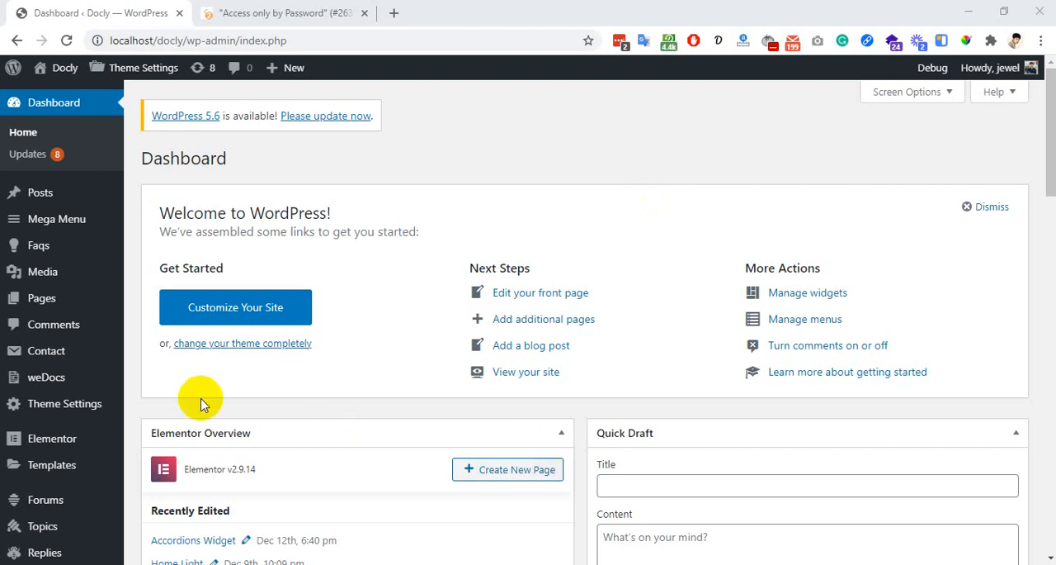
{"action": "mouse_move", "coordinate": [74, 376]}
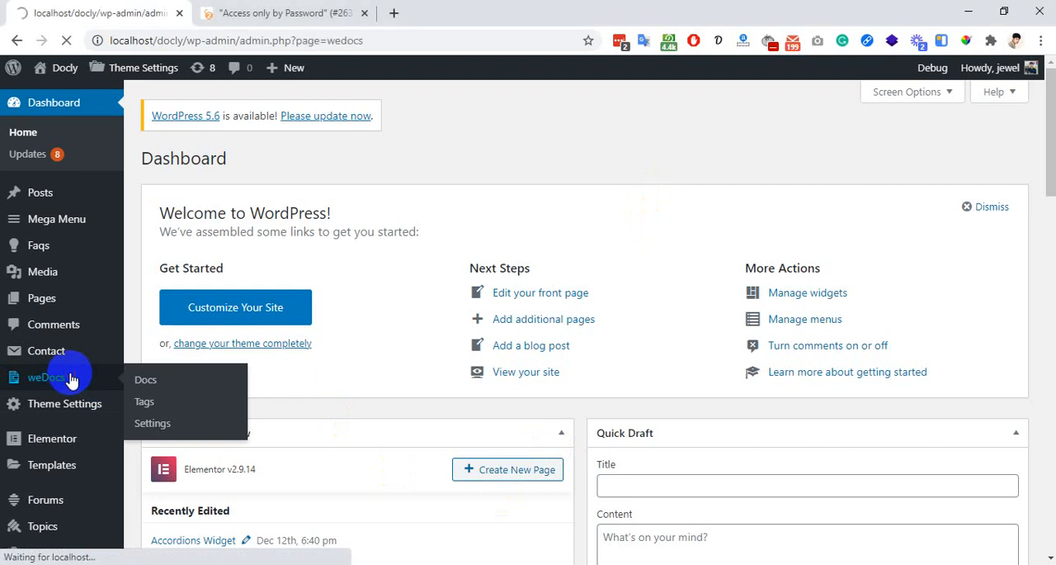
Expand Docly Documentation's Elements section and start editing the Accordions Widget article
{"action": "left_click", "coordinate": [145, 380]}
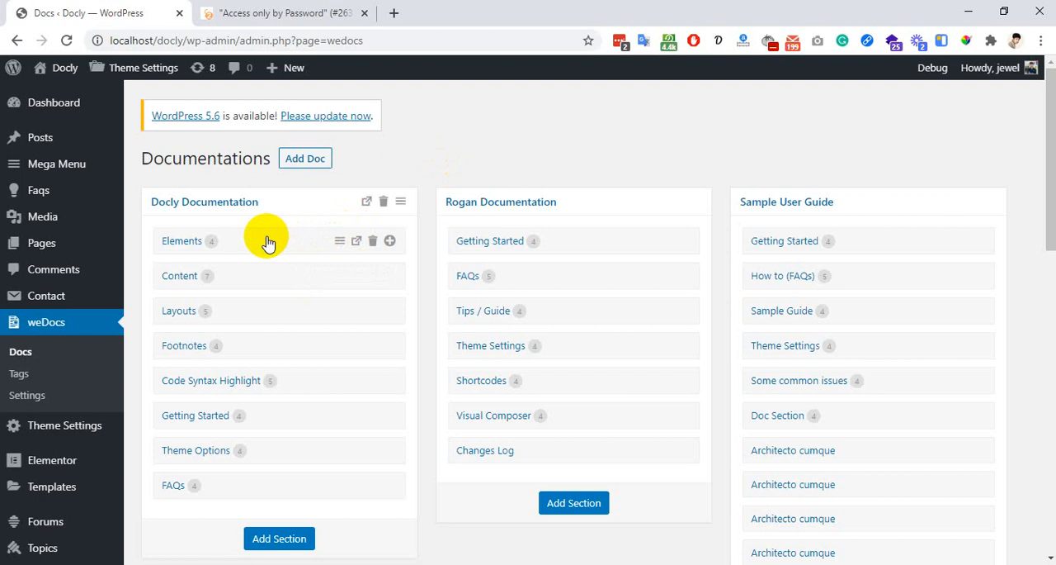
{"action": "left_click", "coordinate": [181, 240]}
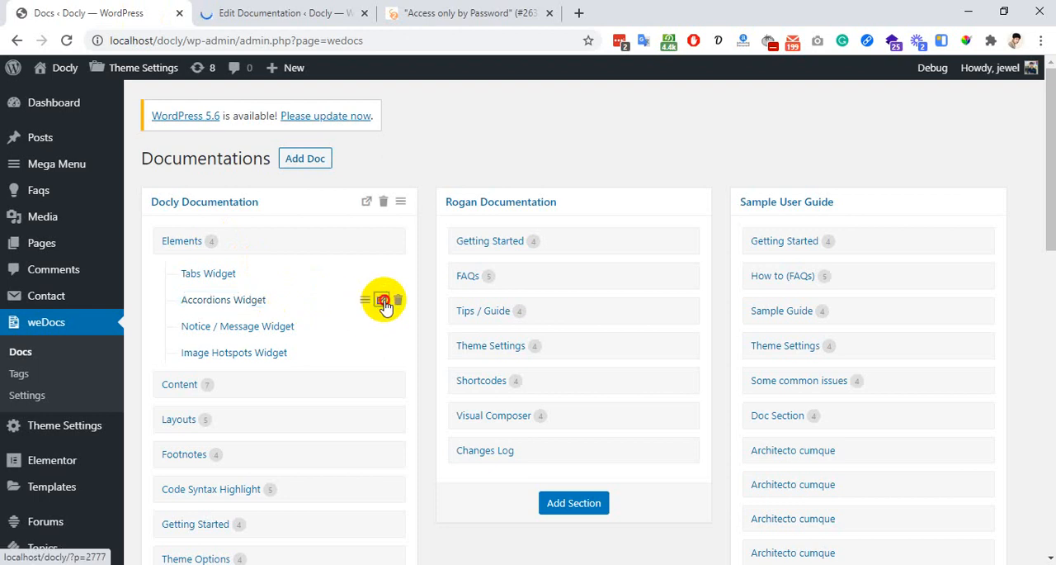
Open the Accordions Widget public page, then view its document settings in the block editor
{"action": "left_click", "coordinate": [384, 301]}
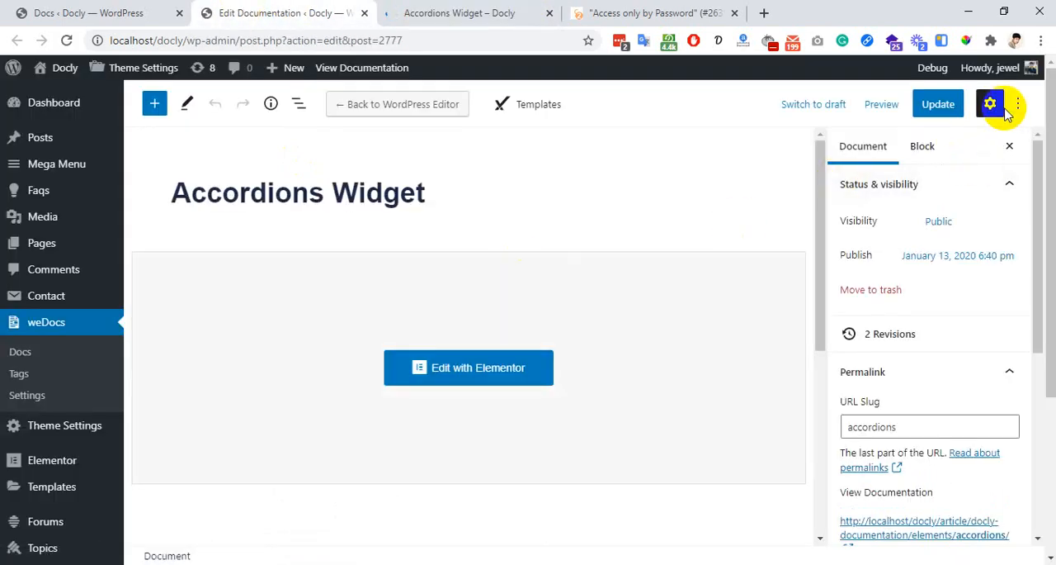
{"action": "left_click", "coordinate": [1019, 104]}
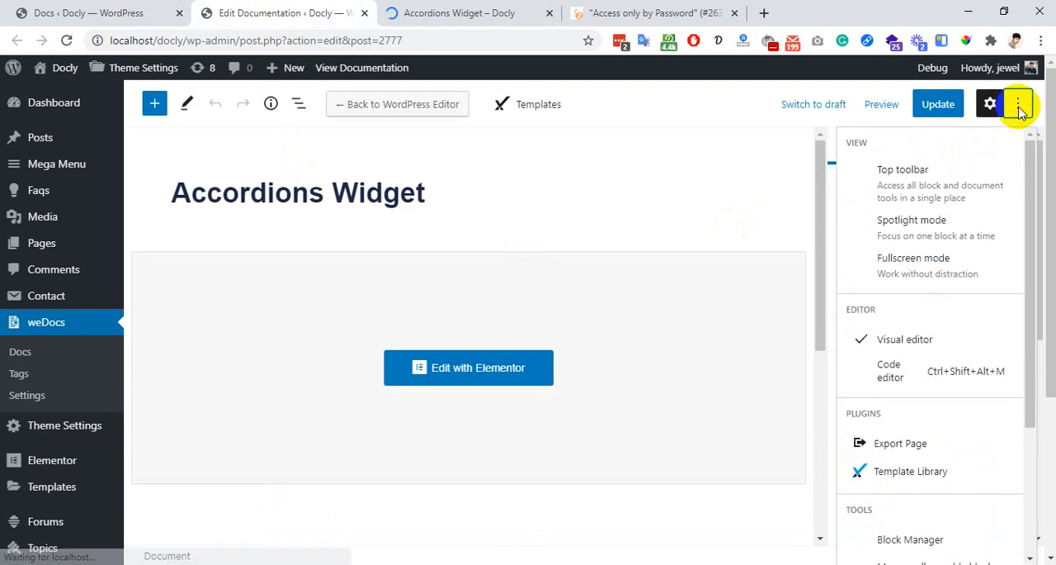
{"action": "mouse_move", "coordinate": [929, 183]}
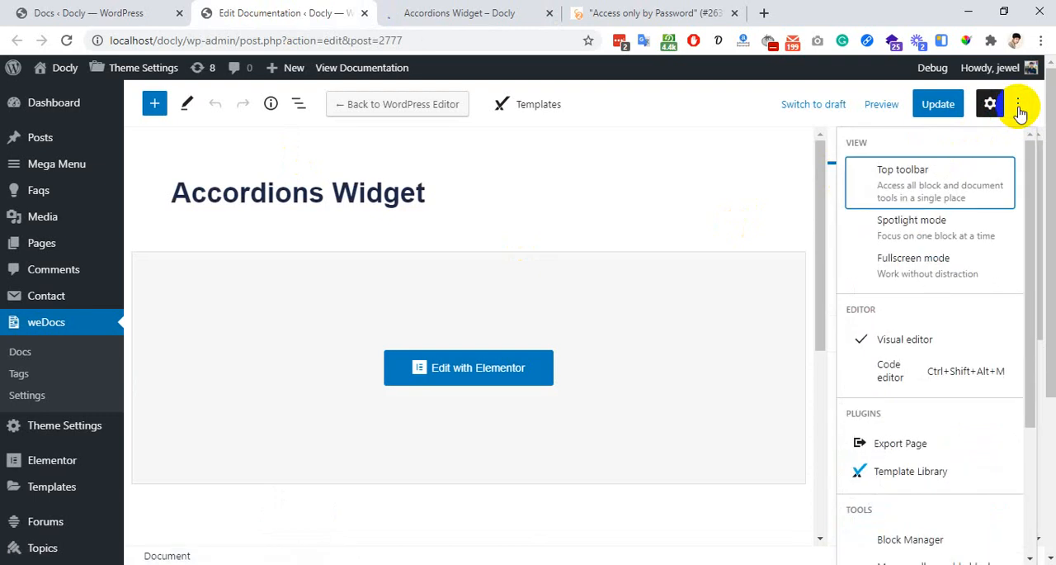
{"action": "left_click", "coordinate": [990, 103]}
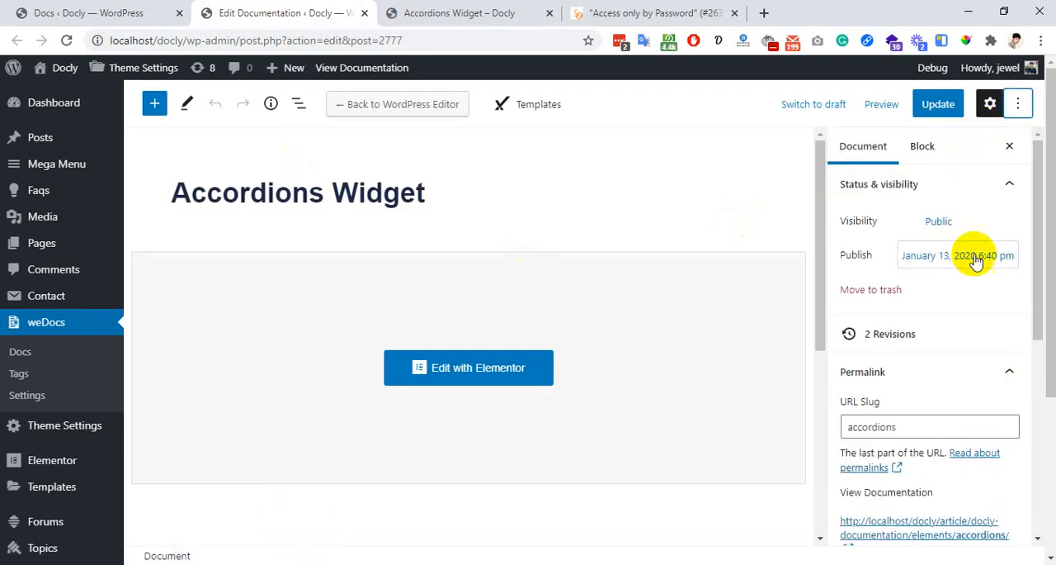
{"action": "left_click", "coordinate": [958, 255]}
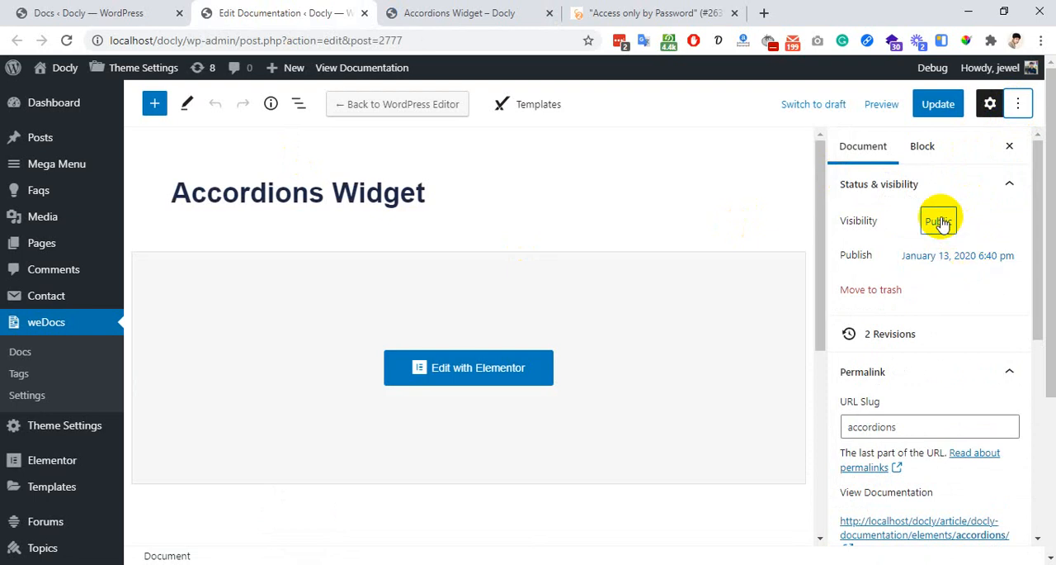
Set the Accordions Widget visibility to Password Protected with password 'TestArticle', copying it
{"action": "left_click", "coordinate": [938, 221]}
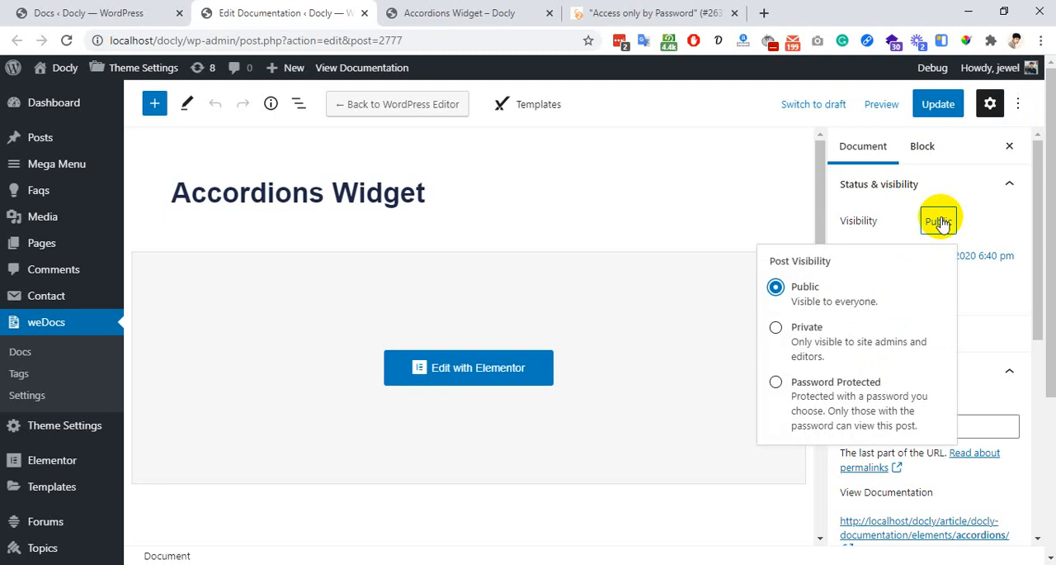
{"action": "mouse_move", "coordinate": [841, 385]}
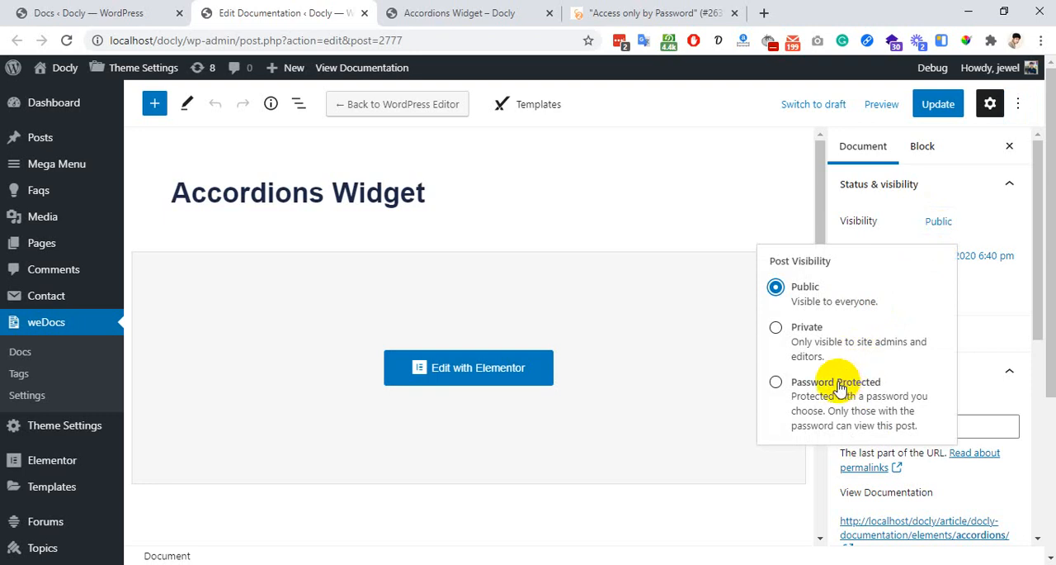
{"action": "left_click", "coordinate": [775, 382]}
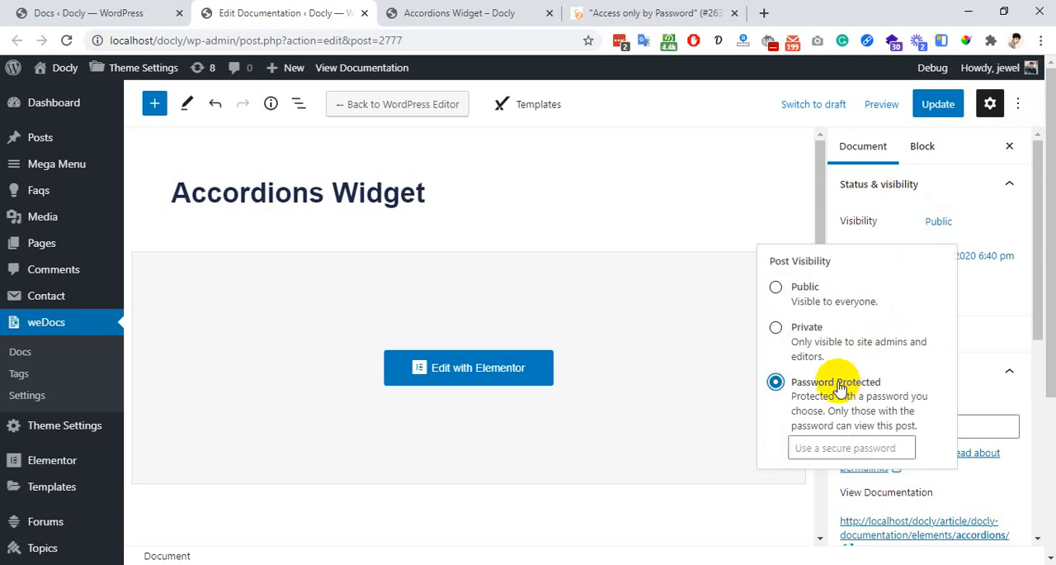
{"action": "left_click", "coordinate": [852, 448]}
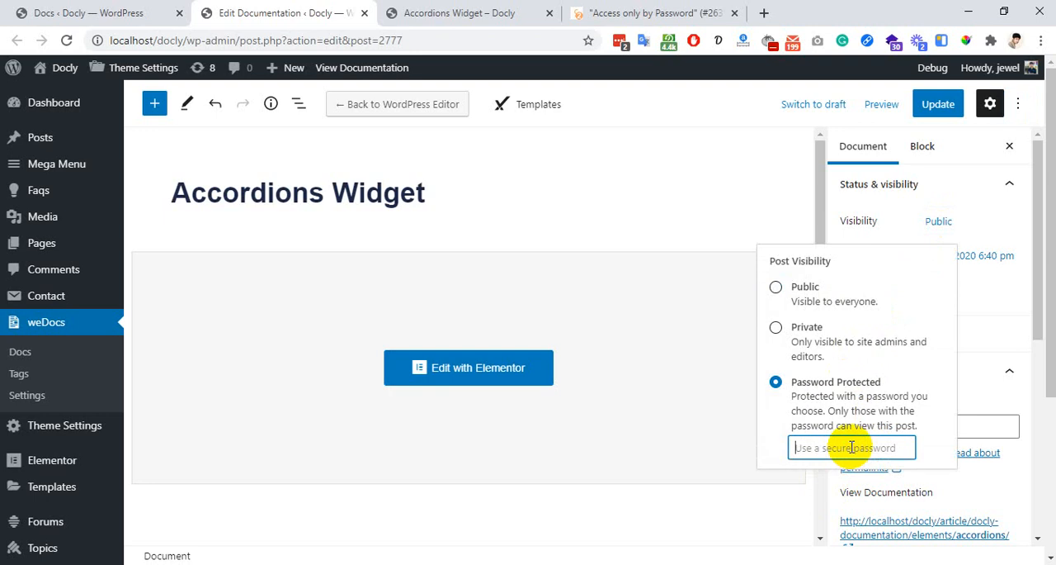
{"action": "type", "text": "TestArticle"}
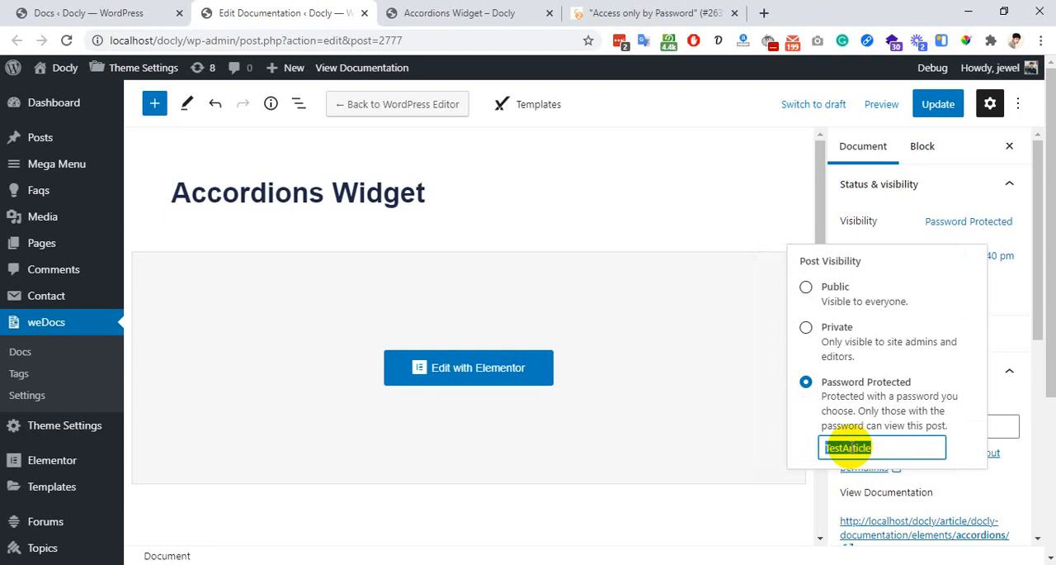
{"action": "right_click", "coordinate": [848, 447]}
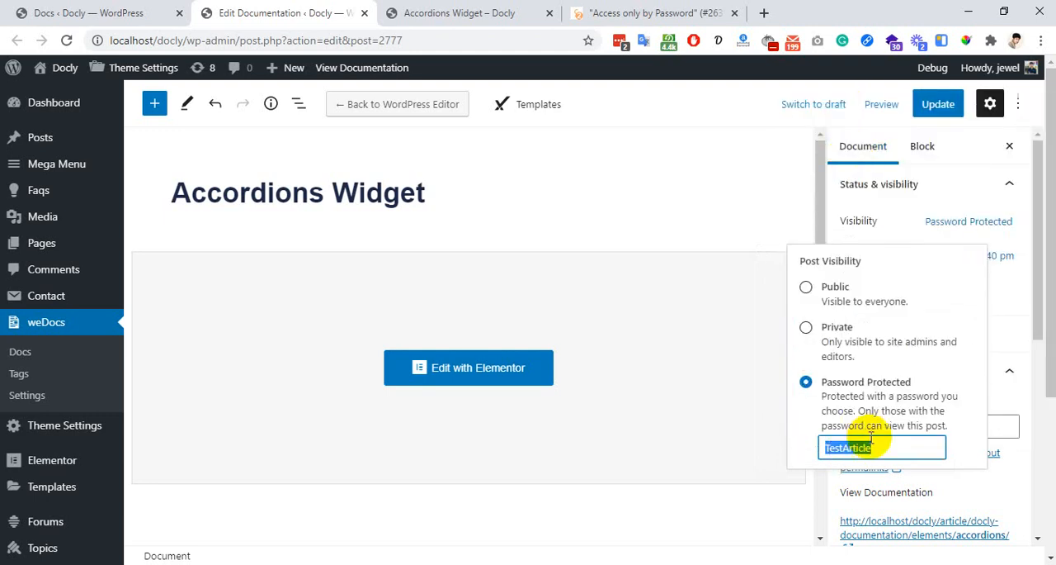
{"action": "mouse_move", "coordinate": [888, 447]}
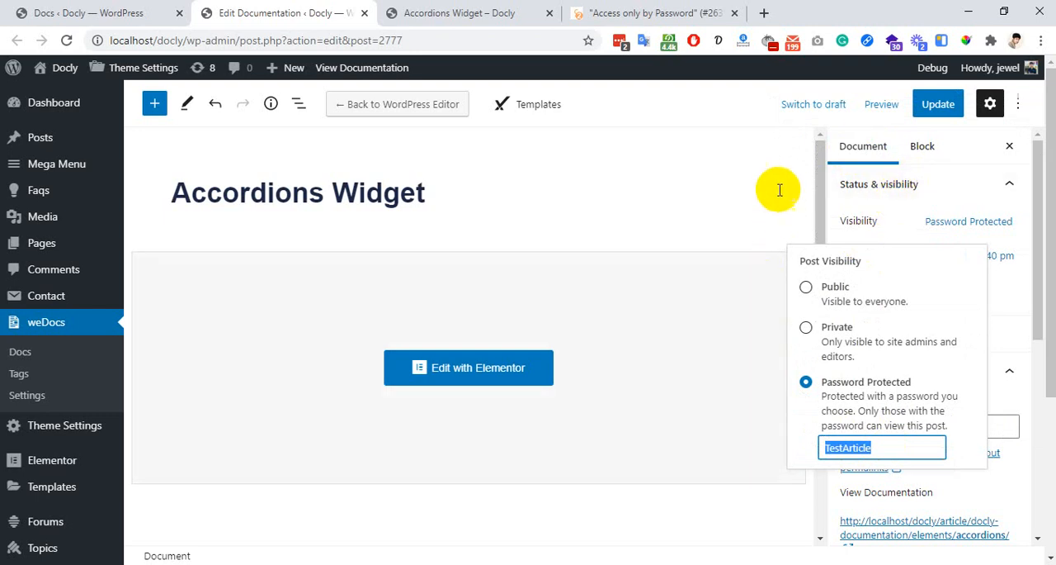
{"action": "left_click", "coordinate": [939, 103]}
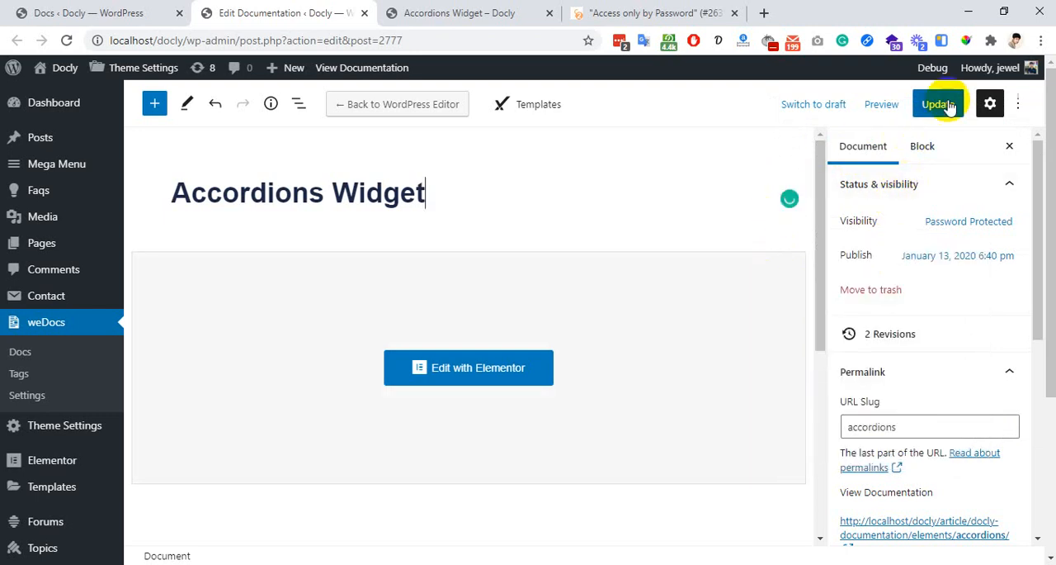
Update the article, then open its public page in an incognito window
{"action": "left_click", "coordinate": [940, 103]}
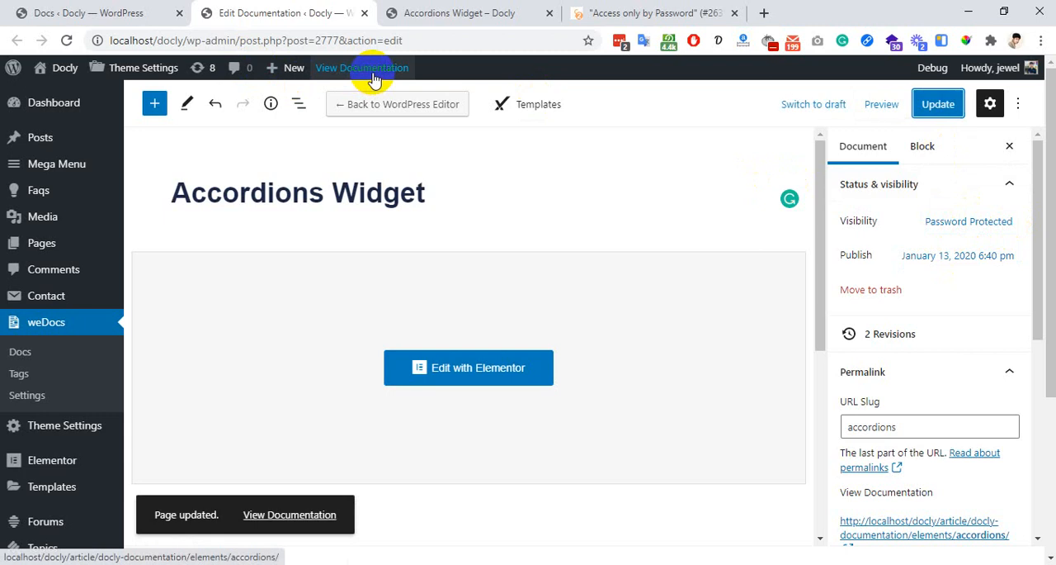
{"action": "right_click", "coordinate": [362, 68]}
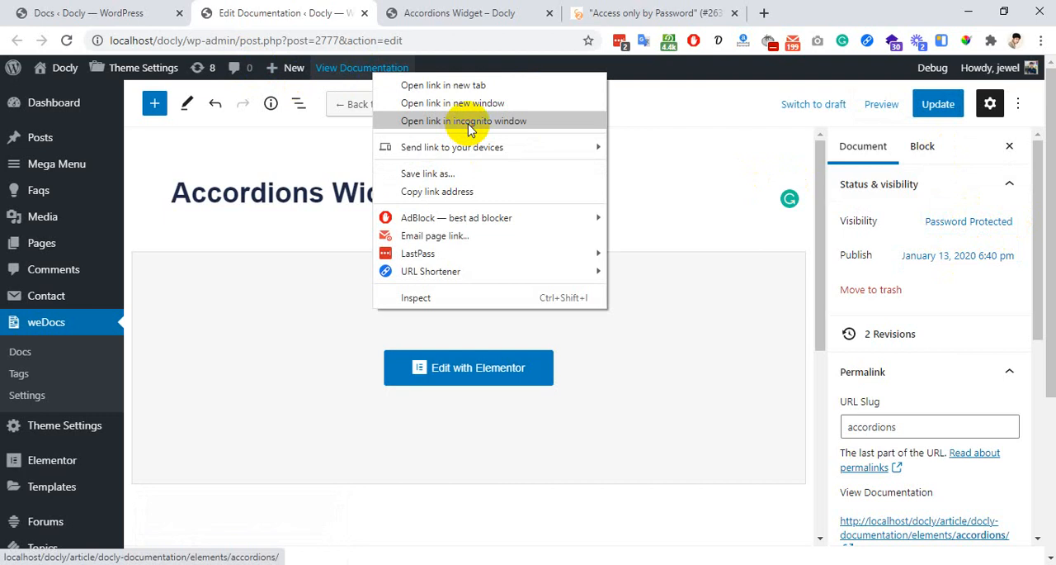
{"action": "left_click", "coordinate": [466, 121]}
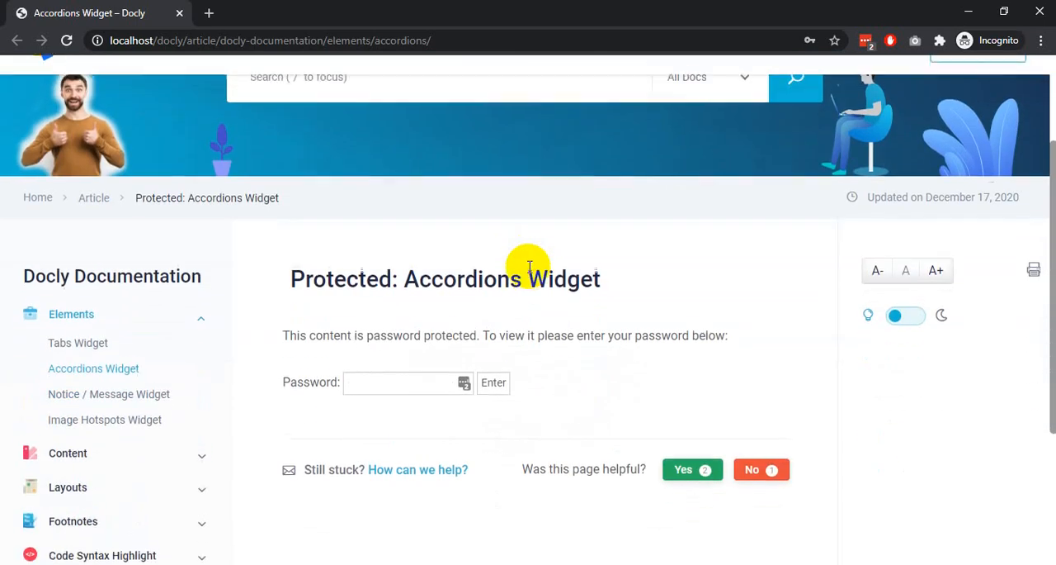
Enter the saved password on the Accordions Widget prompt in incognito and submit it
{"action": "scroll", "scroll_direction": "down", "scroll_amount": 3}
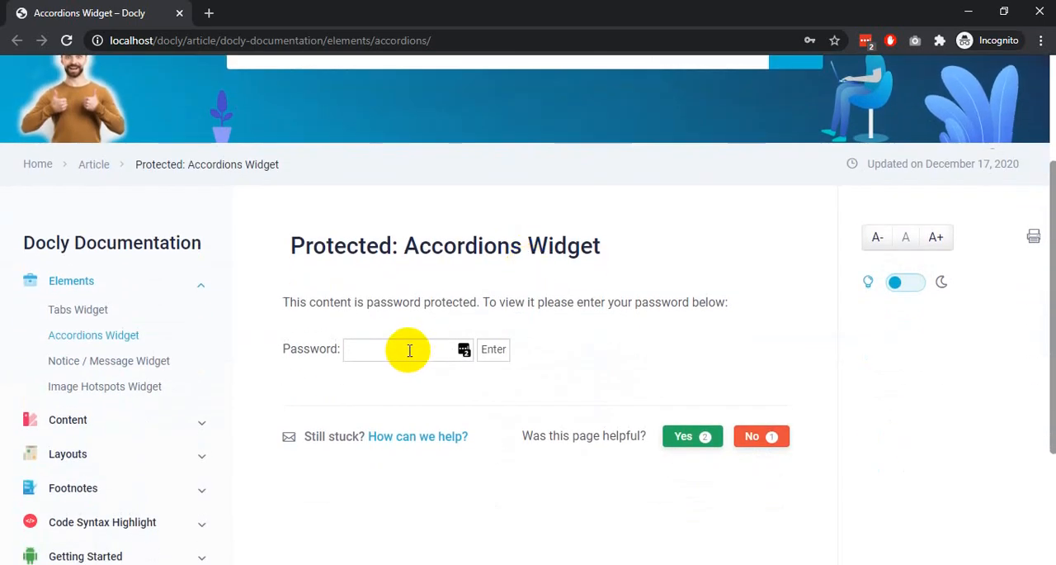
{"action": "left_click", "coordinate": [405, 349]}
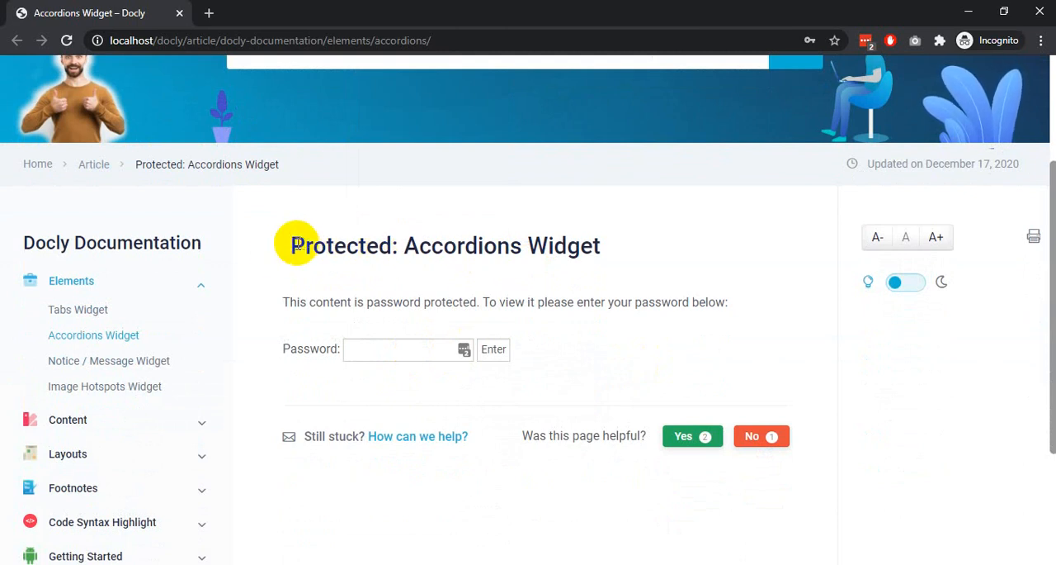
{"action": "mouse_move", "coordinate": [399, 237]}
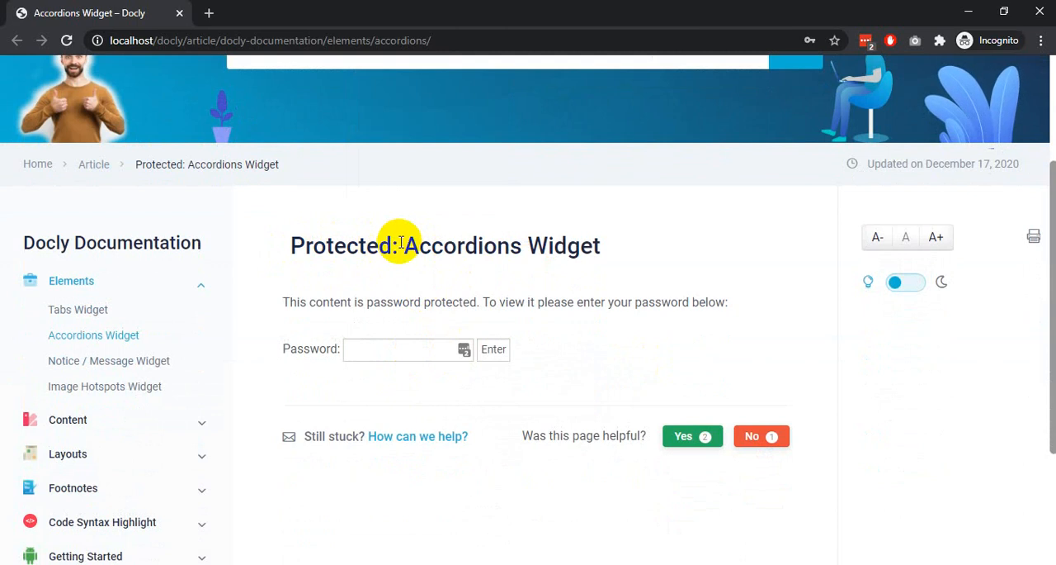
{"action": "mouse_move", "coordinate": [381, 357]}
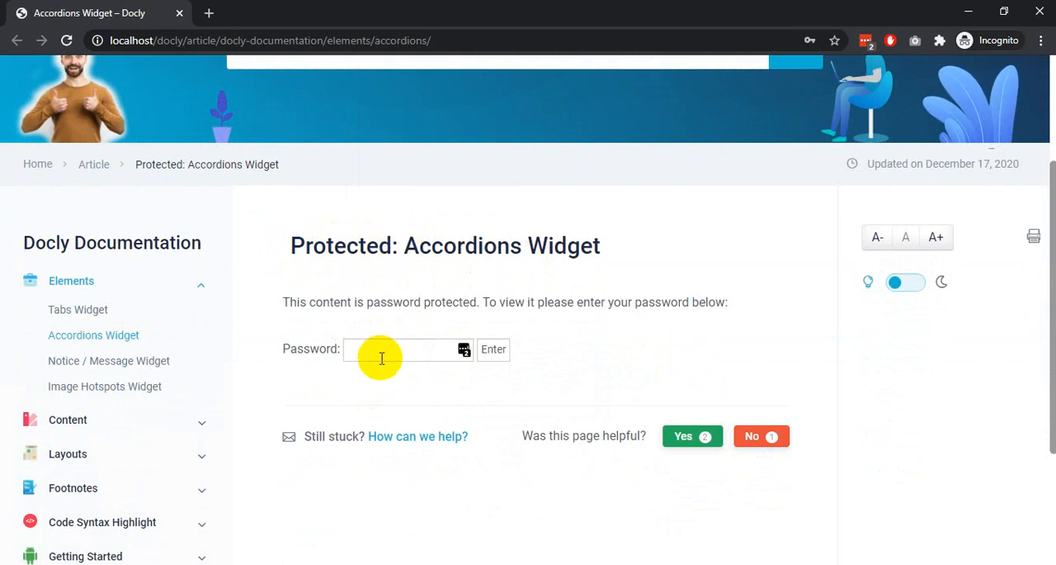
{"action": "mouse_move", "coordinate": [386, 345]}
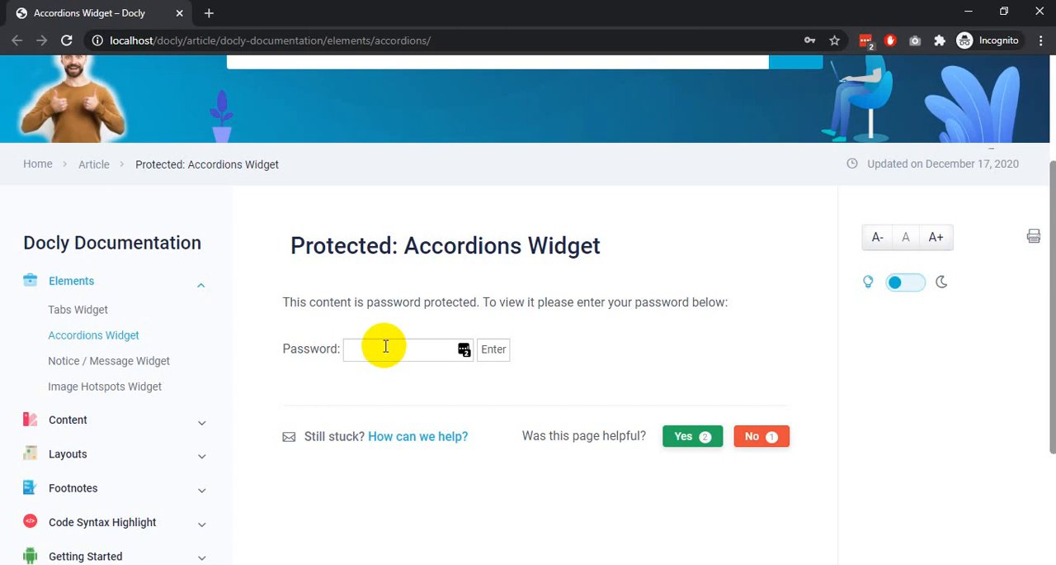
{"action": "left_click", "coordinate": [396, 349]}
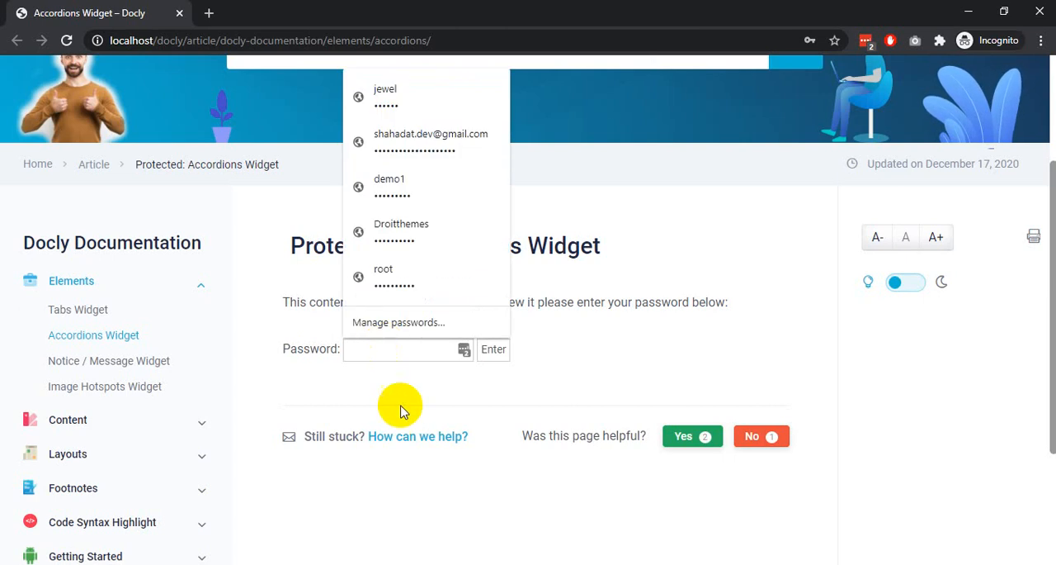
{"action": "mouse_move", "coordinate": [409, 405]}
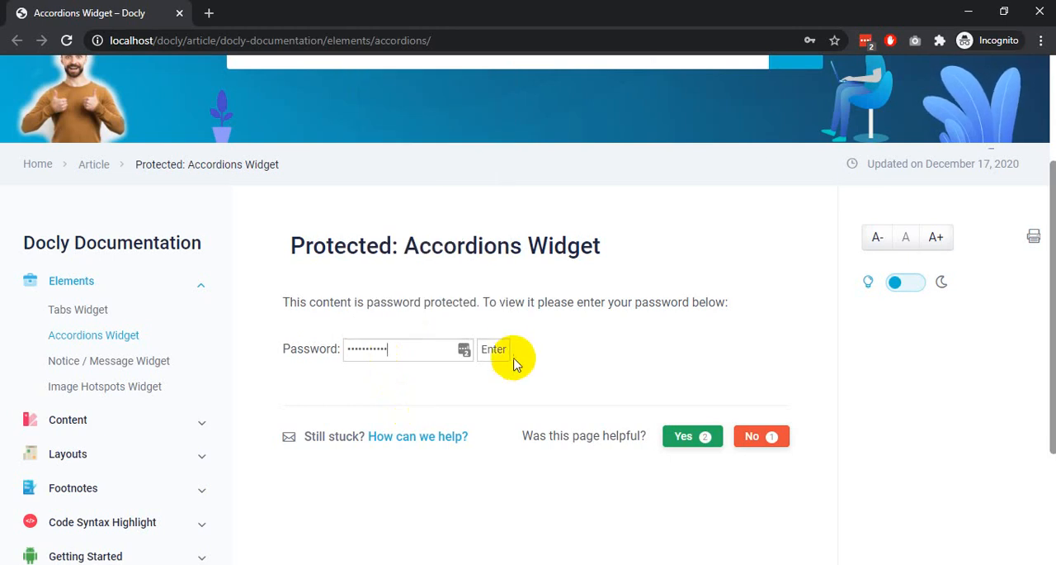
{"action": "left_click", "coordinate": [494, 349]}
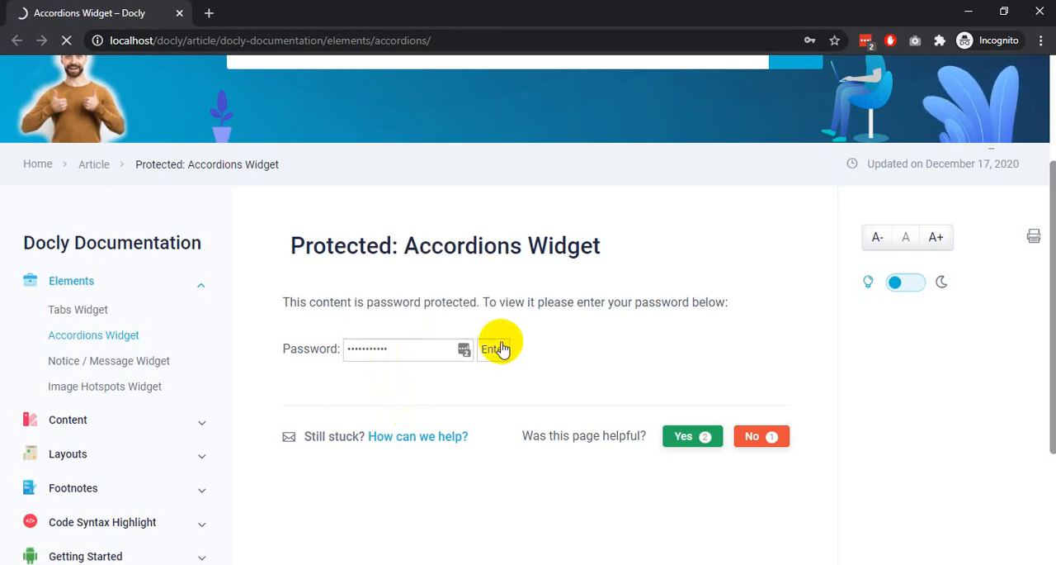
{"action": "left_click", "coordinate": [493, 349]}
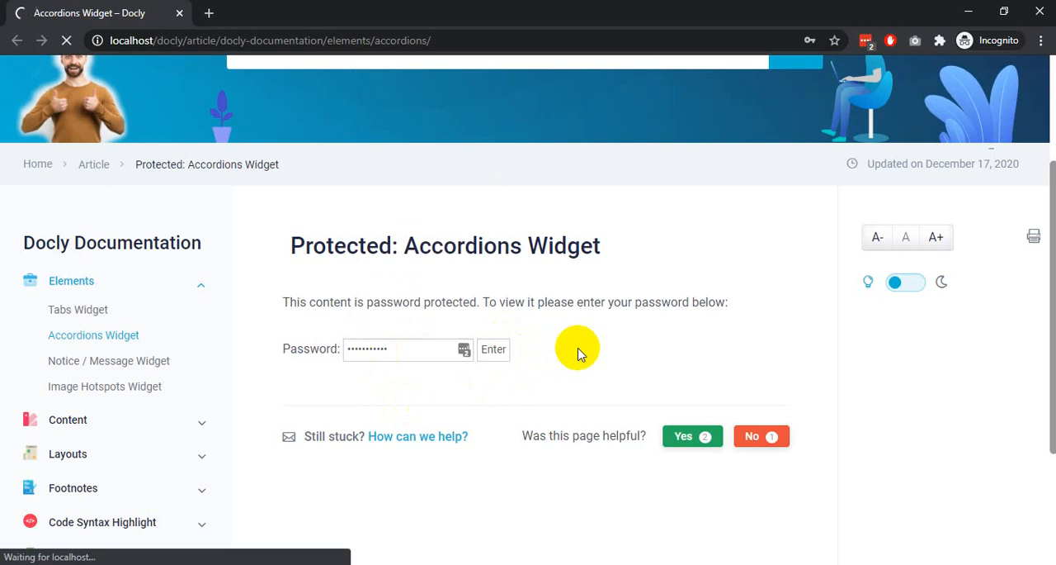
Scroll through the unlocked Accordions Widget article's toggles, accordions and comment
{"action": "left_click", "coordinate": [493, 350]}
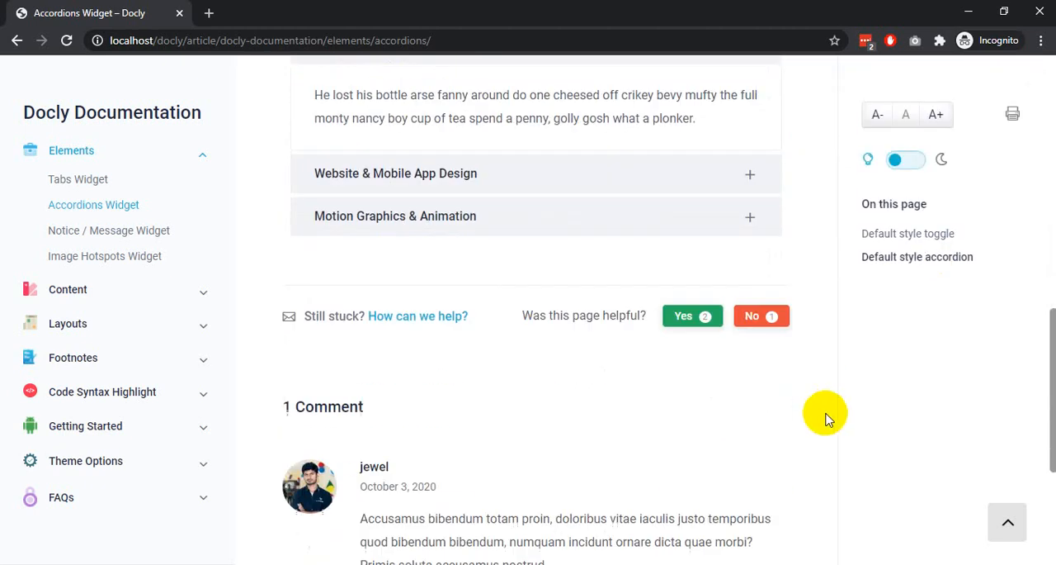
{"action": "scroll", "scroll_direction": "down", "scroll_amount": 3}
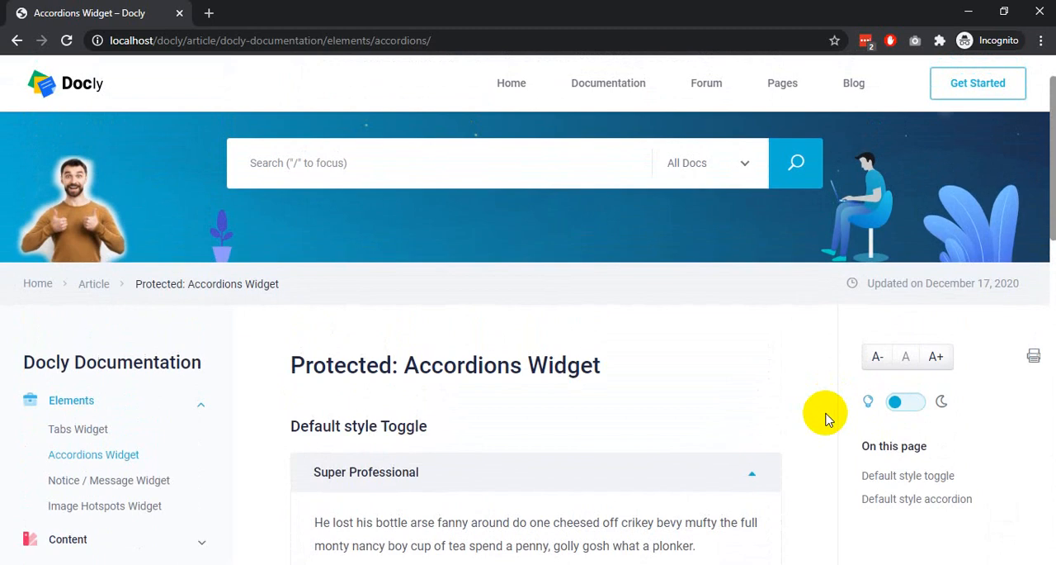
{"action": "scroll", "scroll_direction": "down", "scroll_amount": 3}
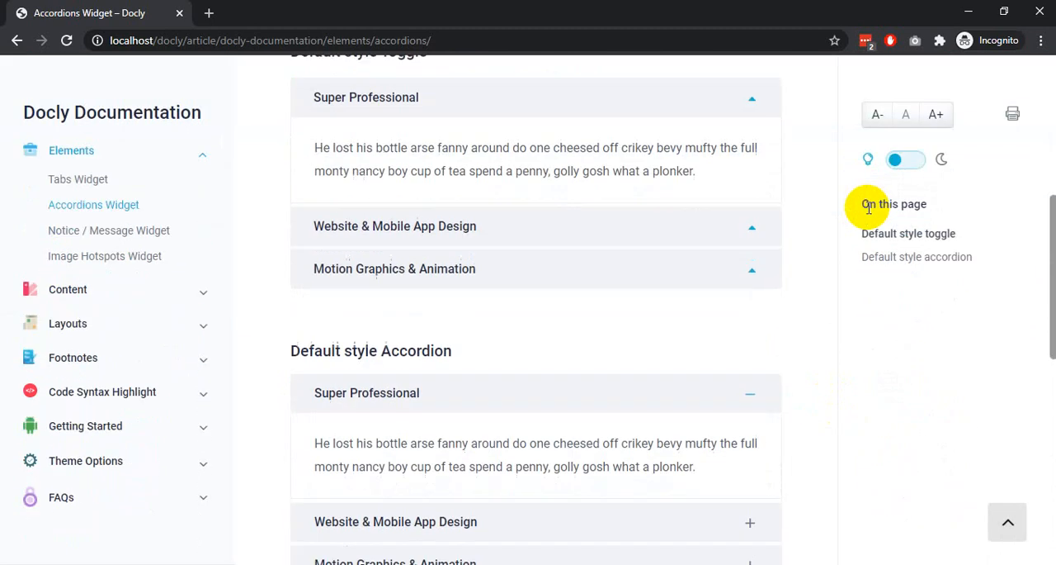
{"action": "scroll", "scroll_direction": "down", "scroll_amount": 3}
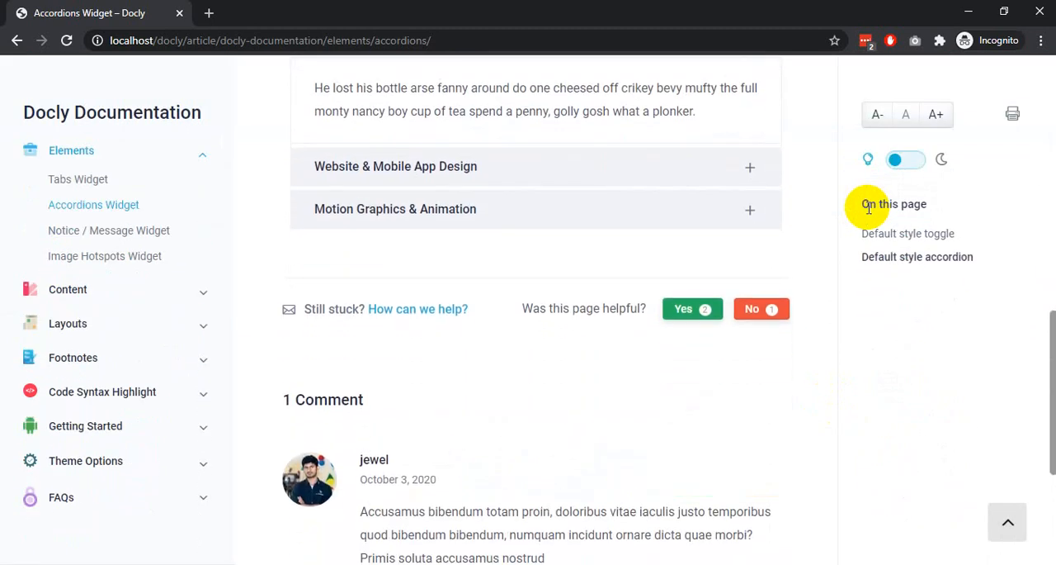
{"action": "mouse_move", "coordinate": [747, 487]}
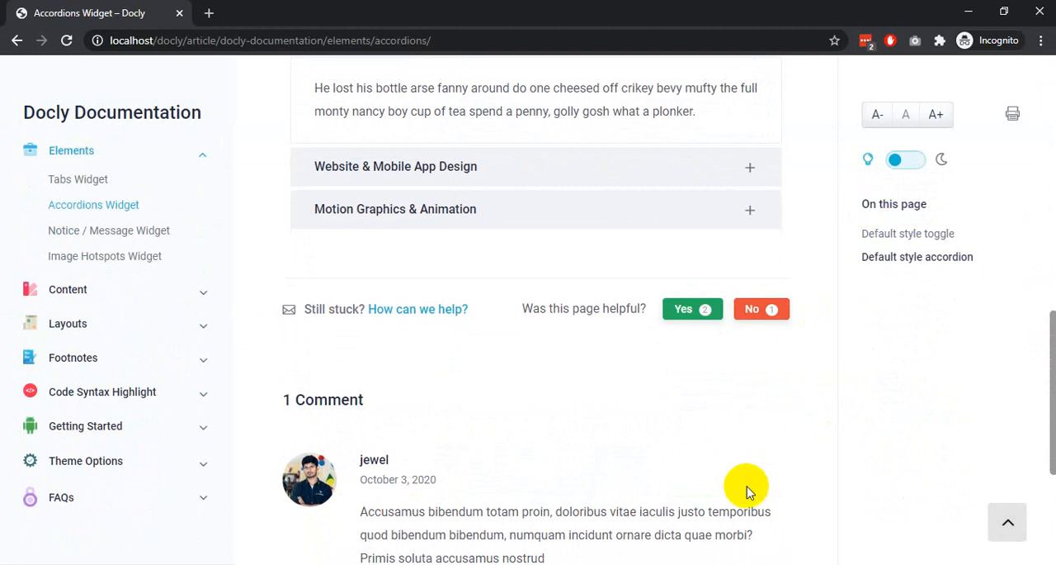